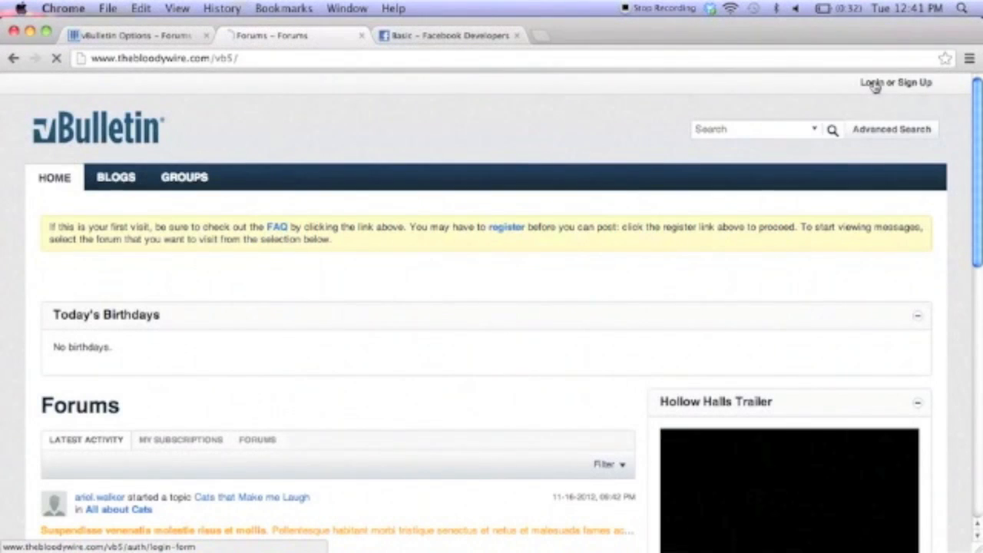
Open the forum's 'Login or Sign Up' panel to reveal the Facebook login option
click(896, 82)
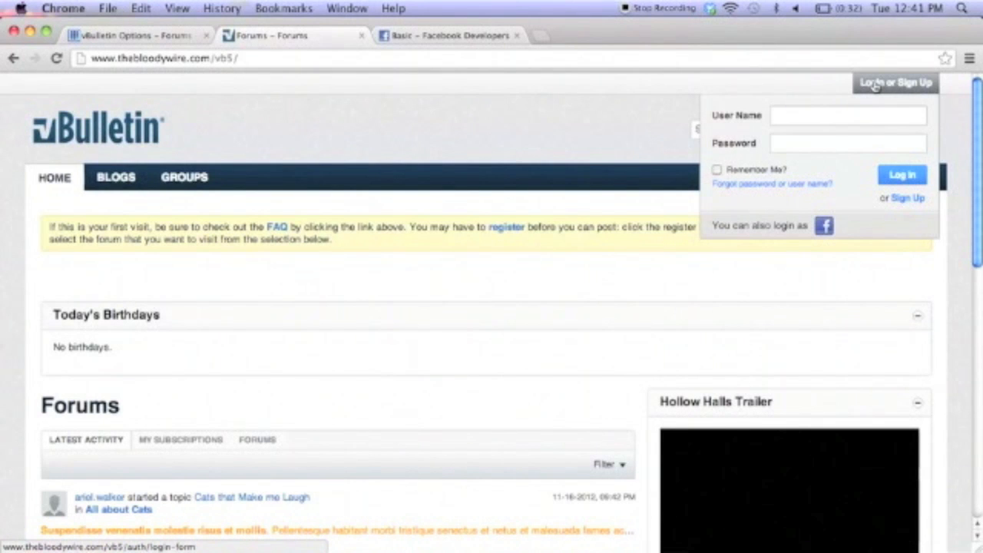
mouse_move(865, 103)
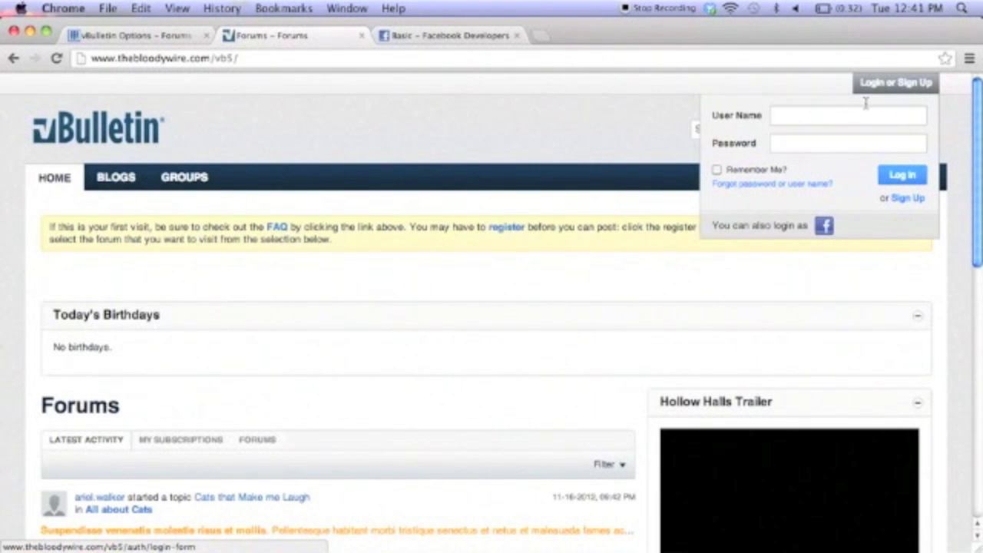
mouse_move(772, 183)
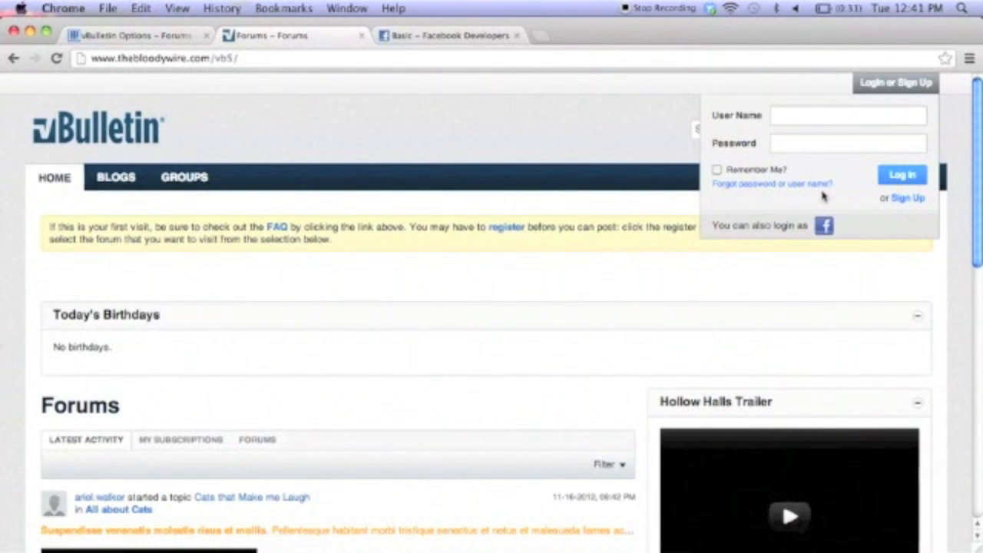
mouse_move(804, 176)
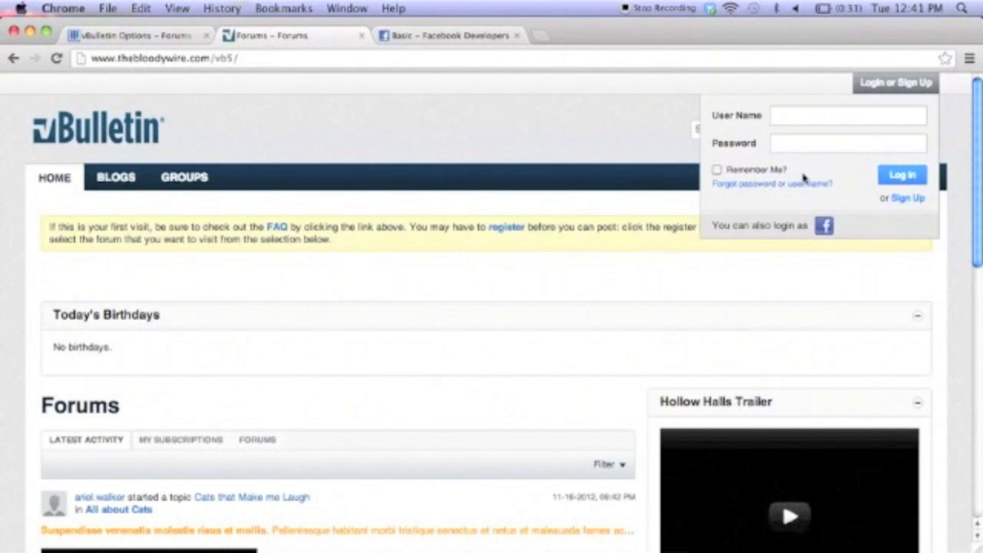
mouse_move(764, 168)
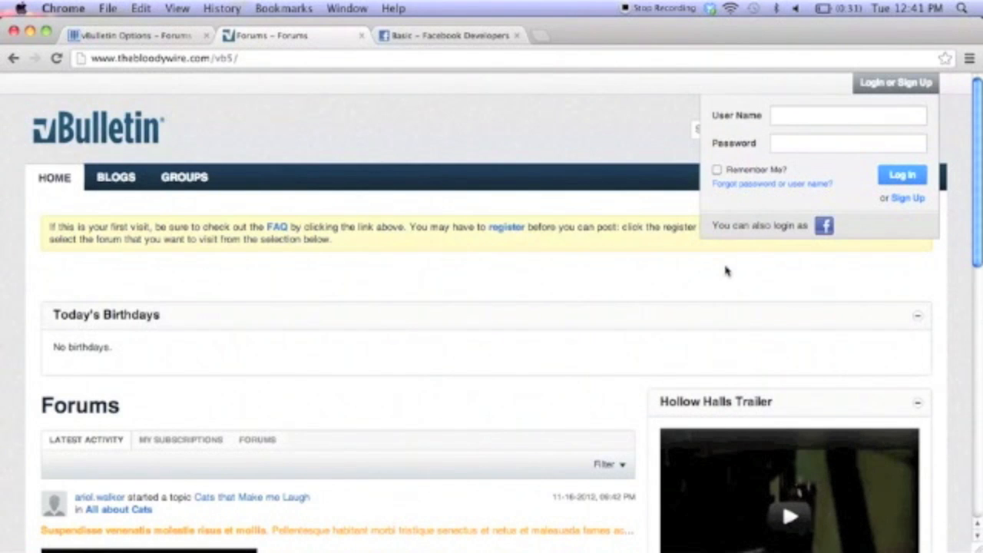
mouse_move(792, 286)
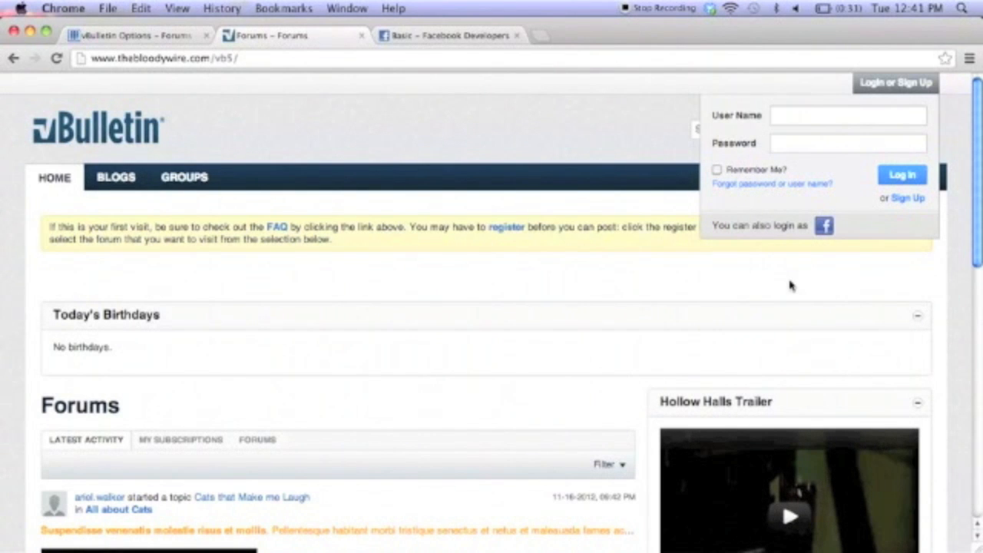
mouse_move(851, 260)
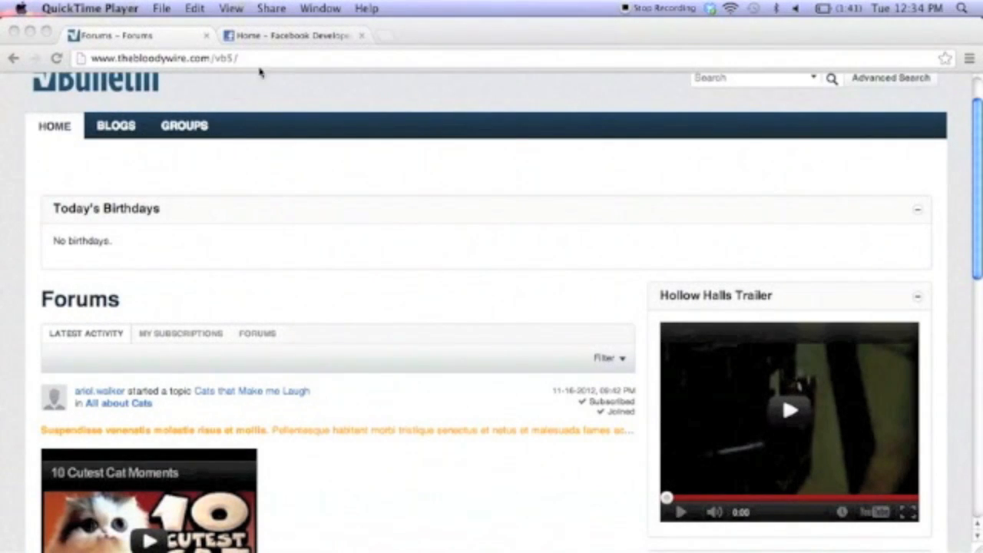
Create a new Facebook Developers app named Example.com, passing the security captcha
click(292, 36)
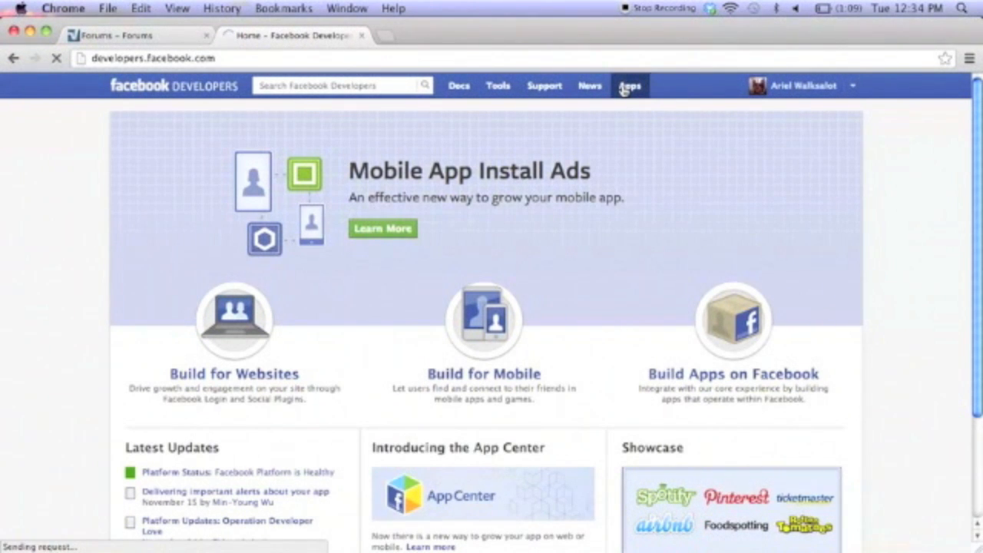
click(629, 85)
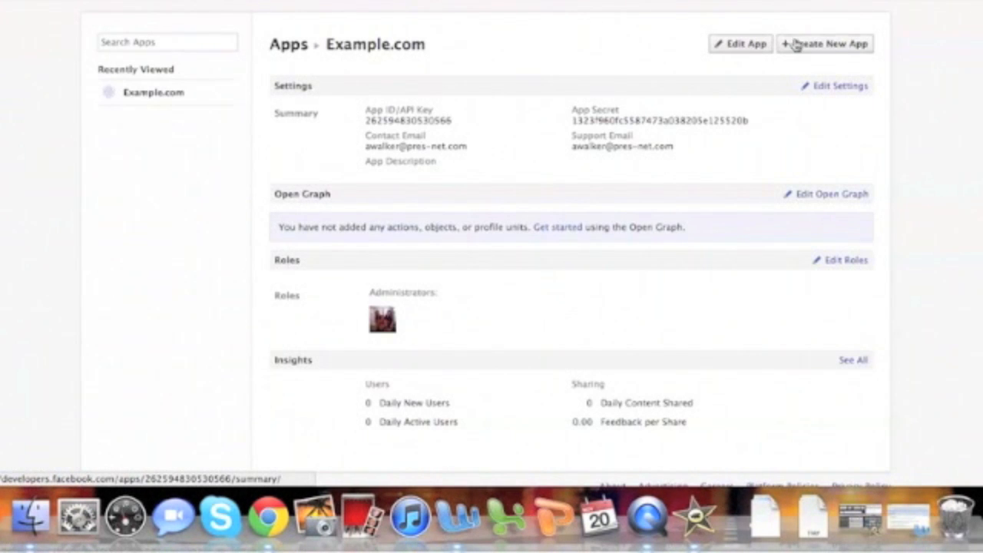
click(825, 43)
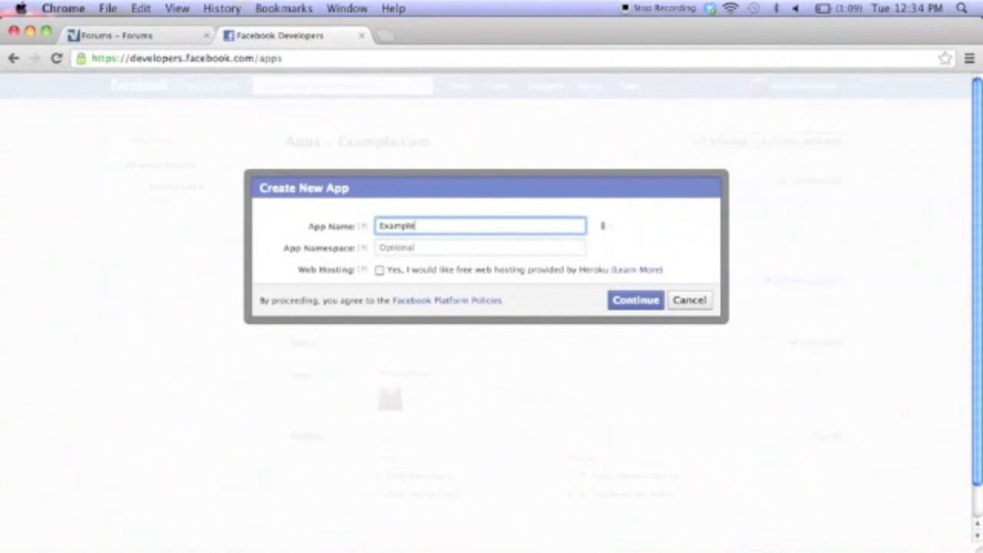
text(.com)
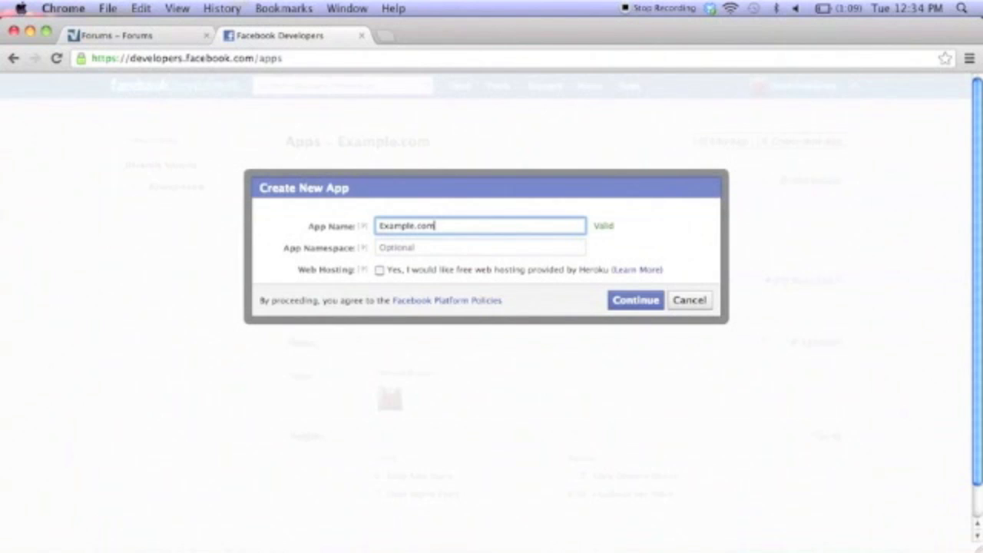
mouse_move(684, 257)
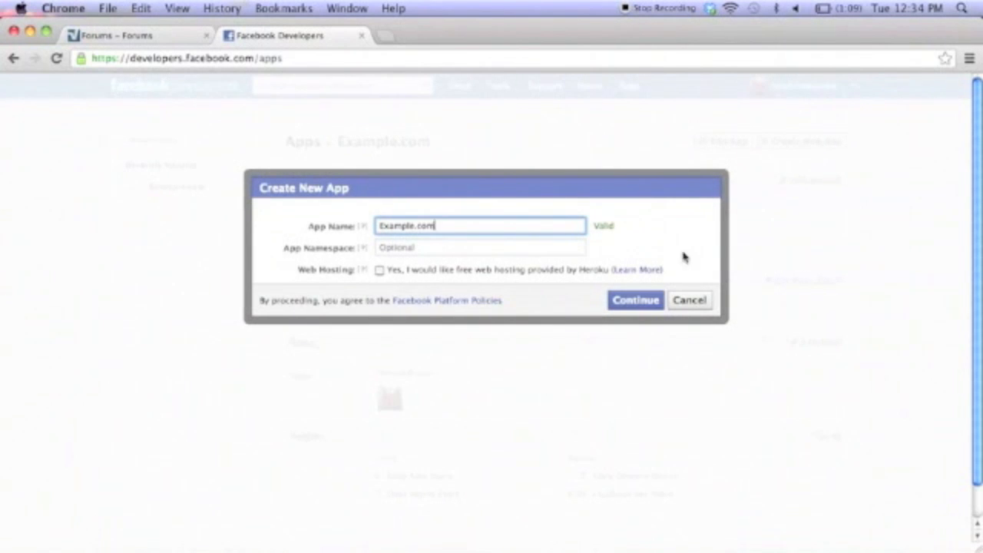
click(635, 299)
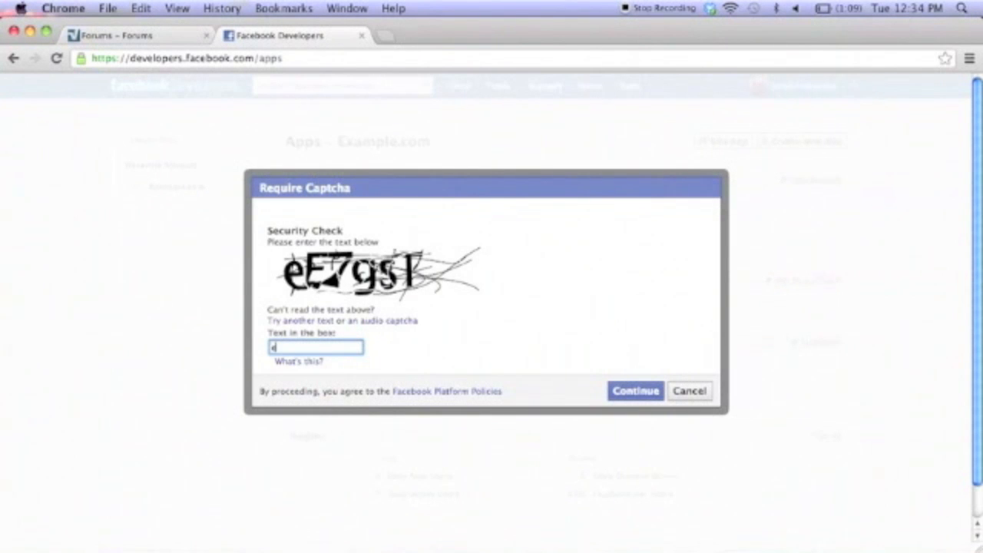
text(eE7q)
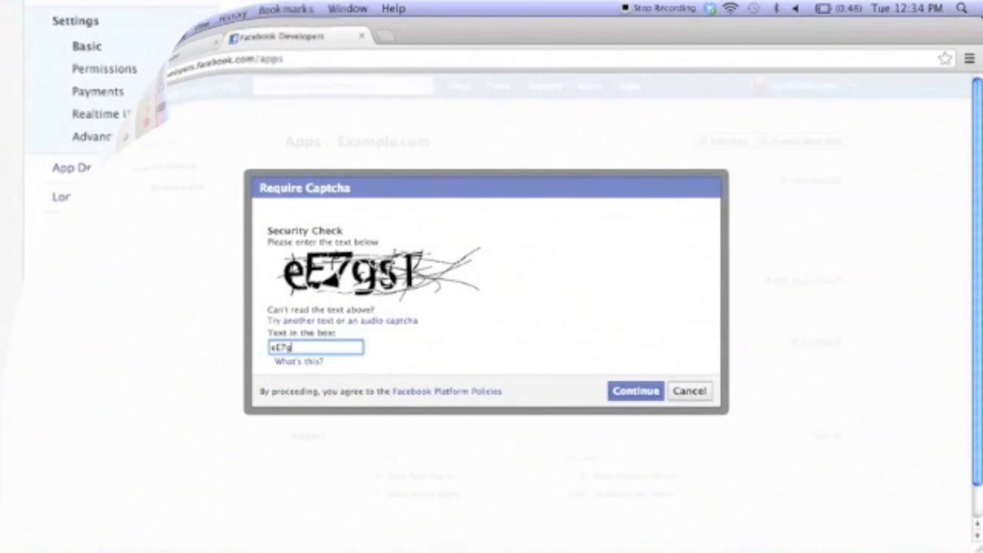
click(635, 391)
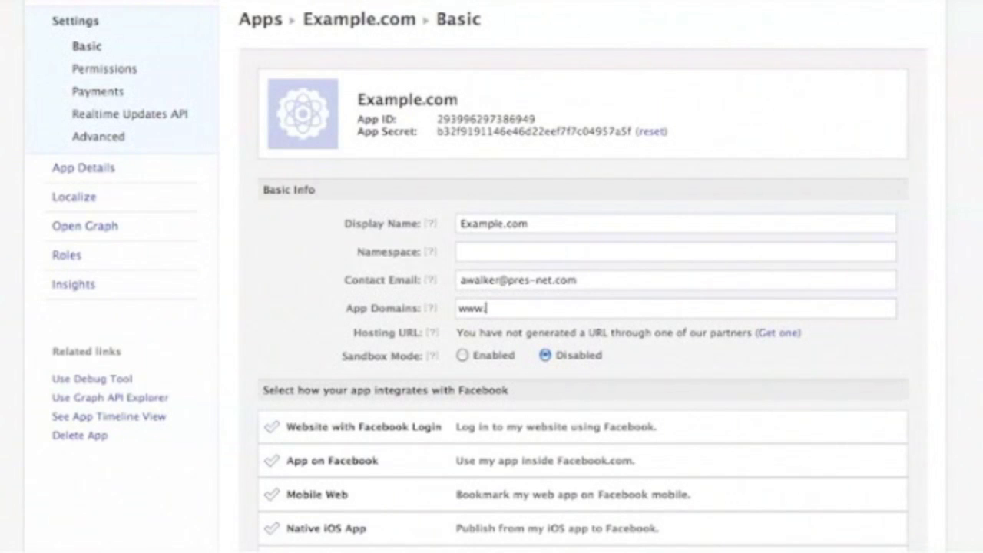
text(example.c)
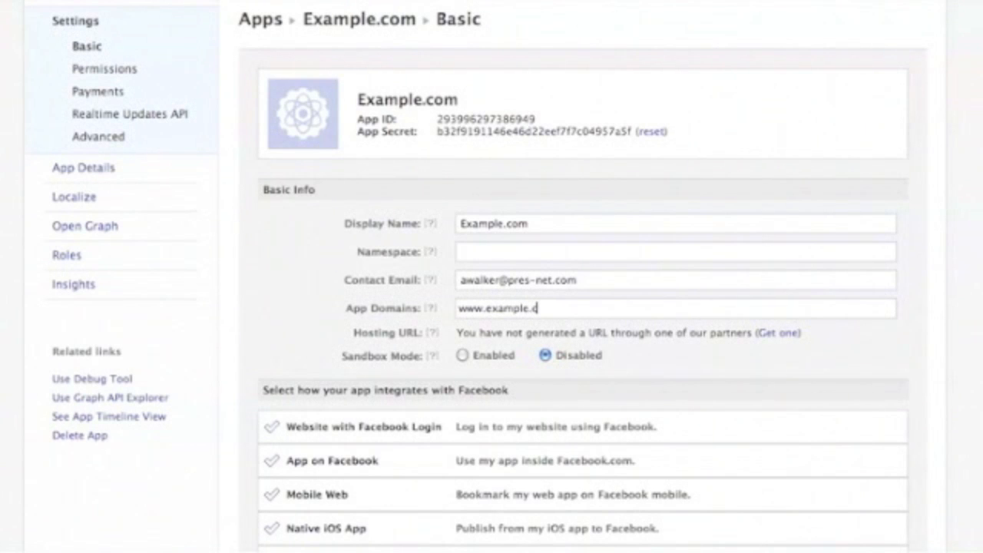
click(364, 427)
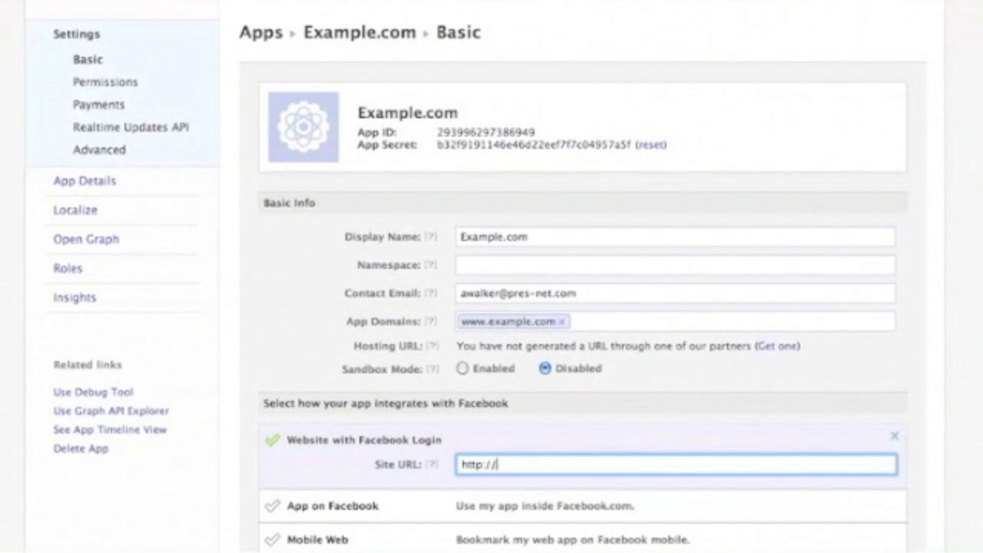
text(www)
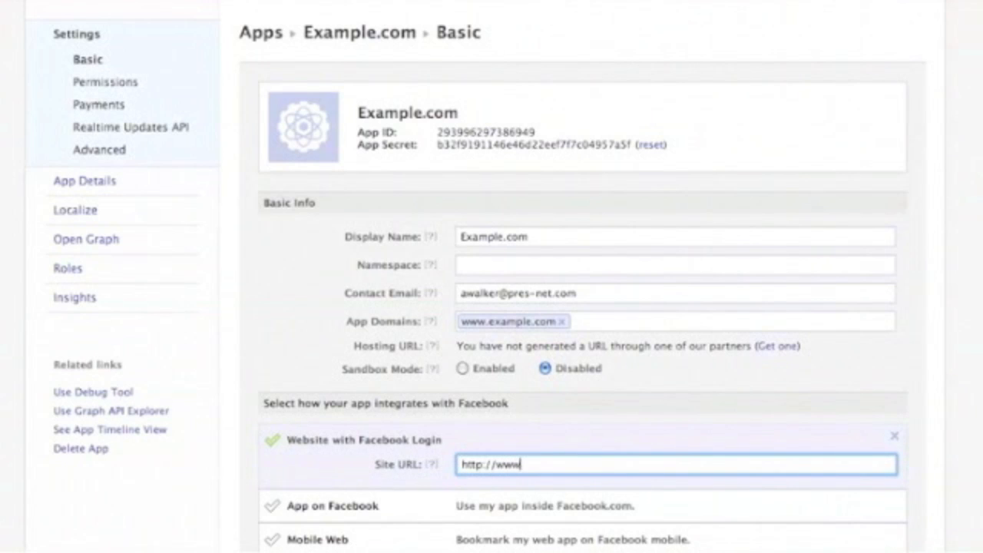
text(.example)
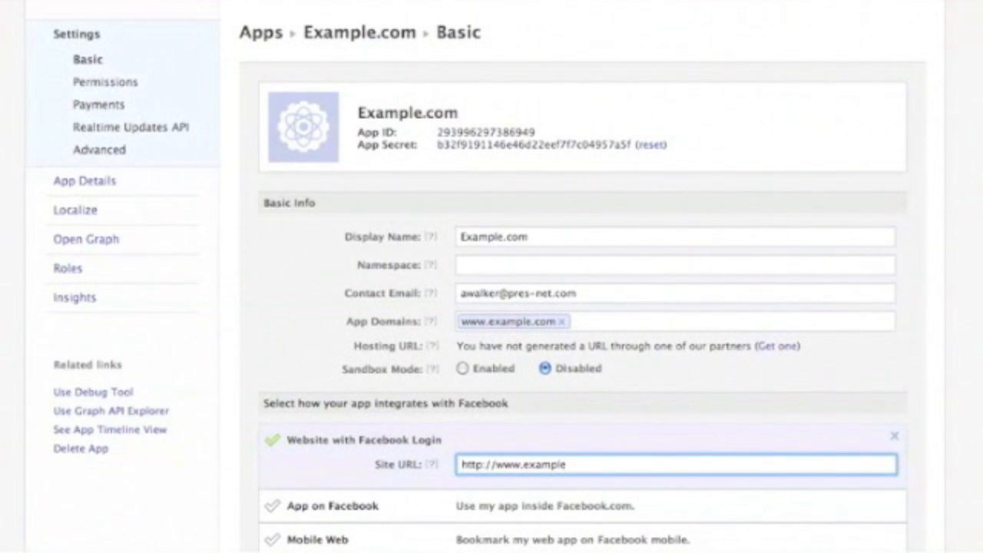
text(.com/forum)
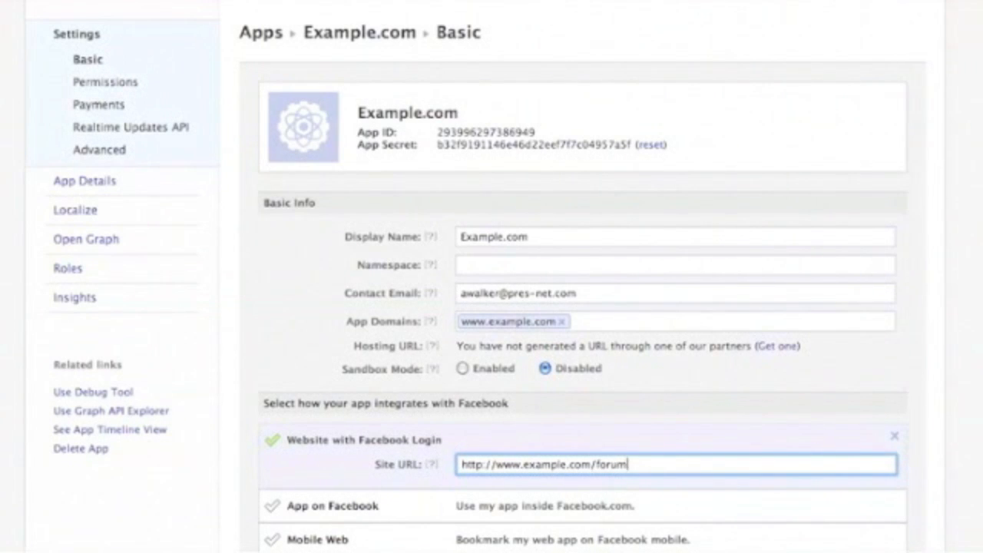
click(131, 35)
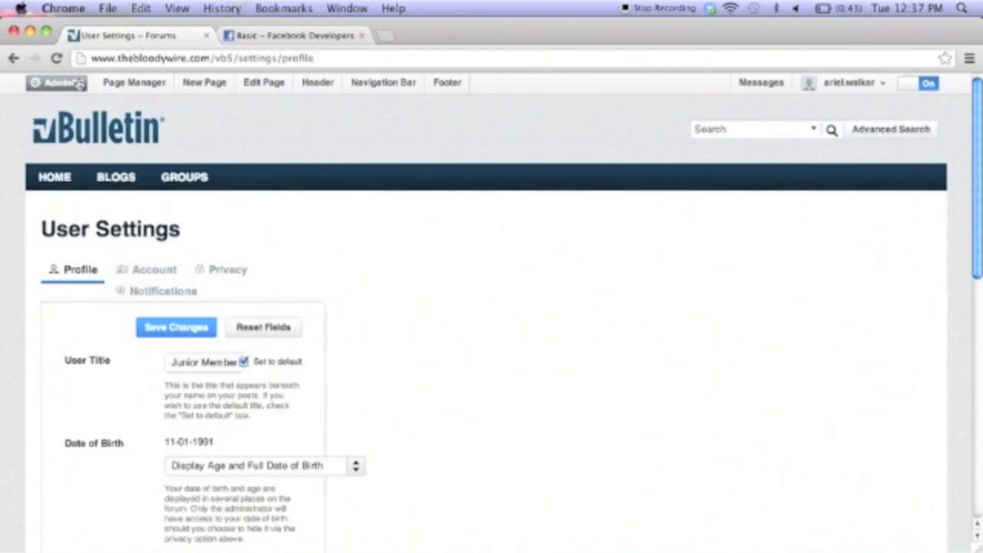
Log into the vBulletin AdminCP and open Settings > Options
click(56, 82)
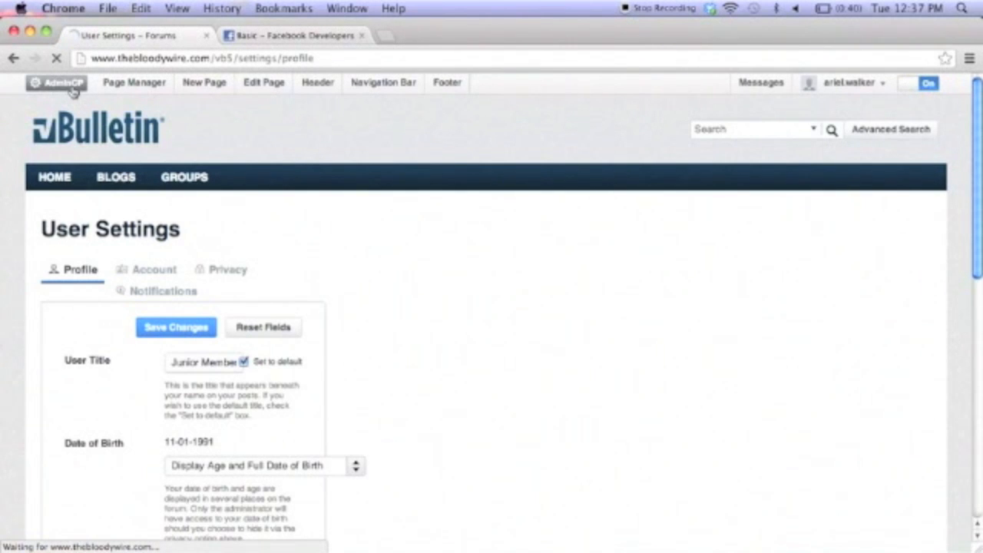
click(56, 82)
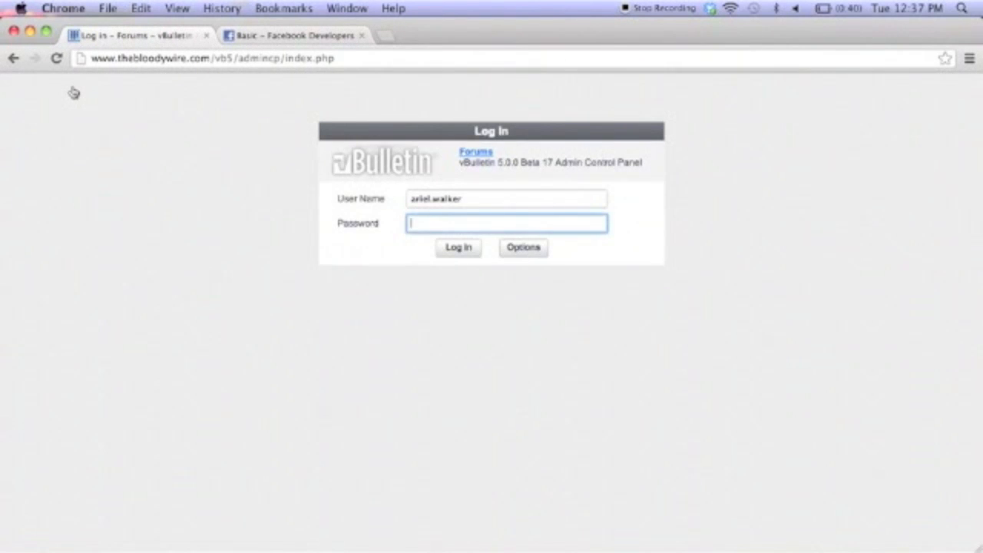
click(458, 247)
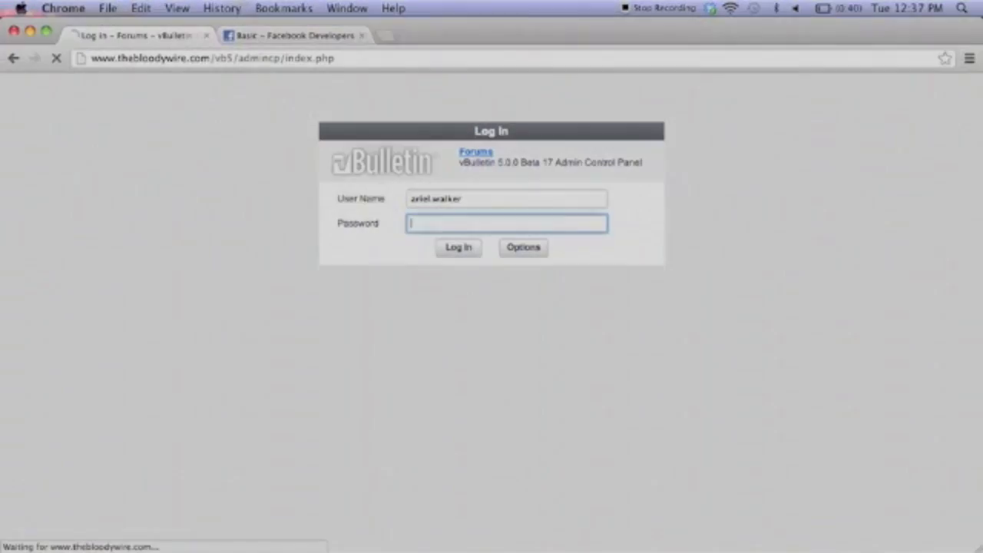
click(458, 247)
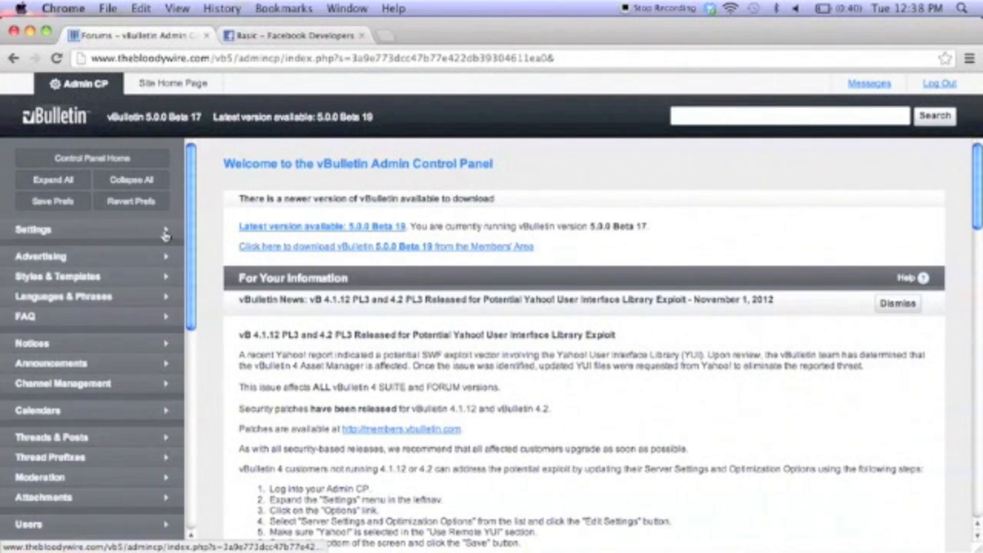
click(33, 229)
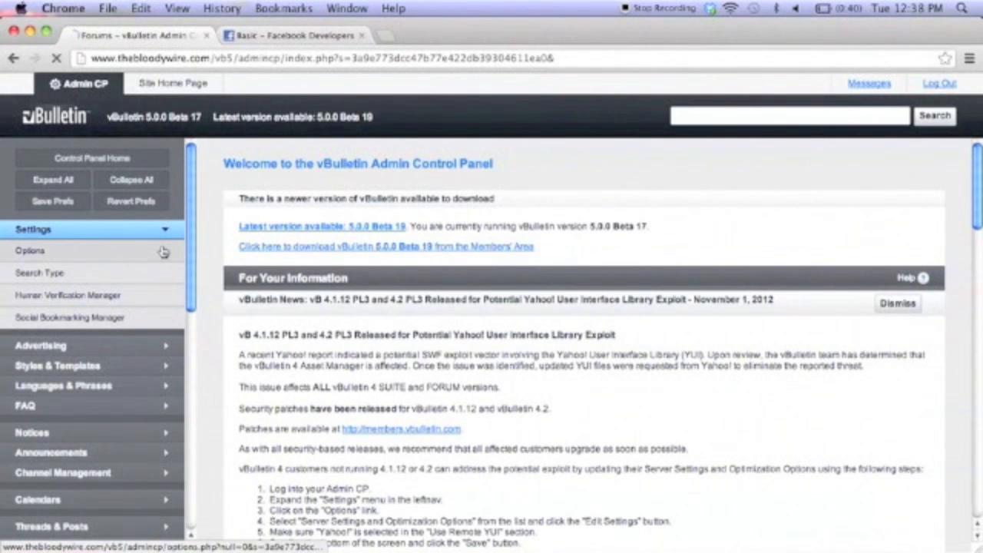
click(30, 251)
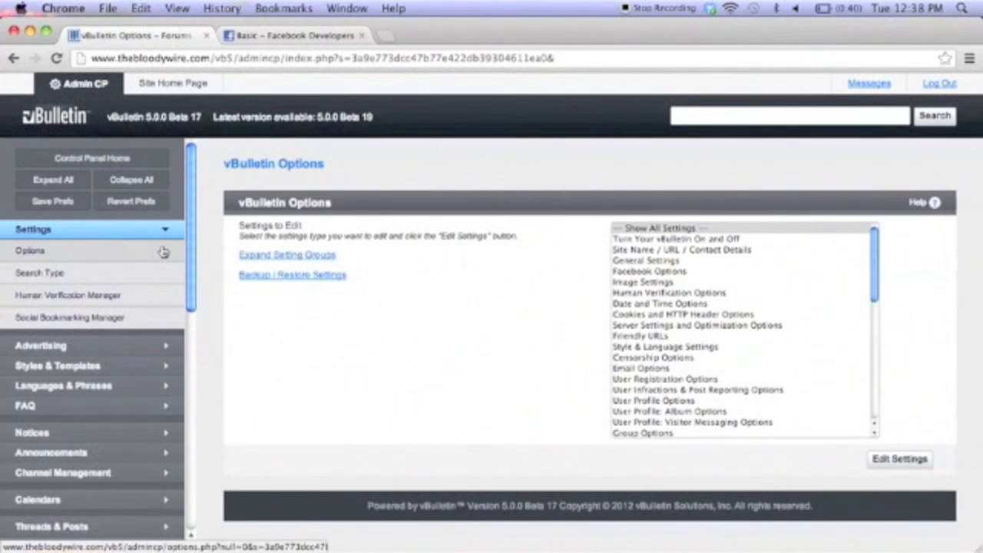
Edit the Facebook Options settings group, then return to the Facebook app page
click(649, 271)
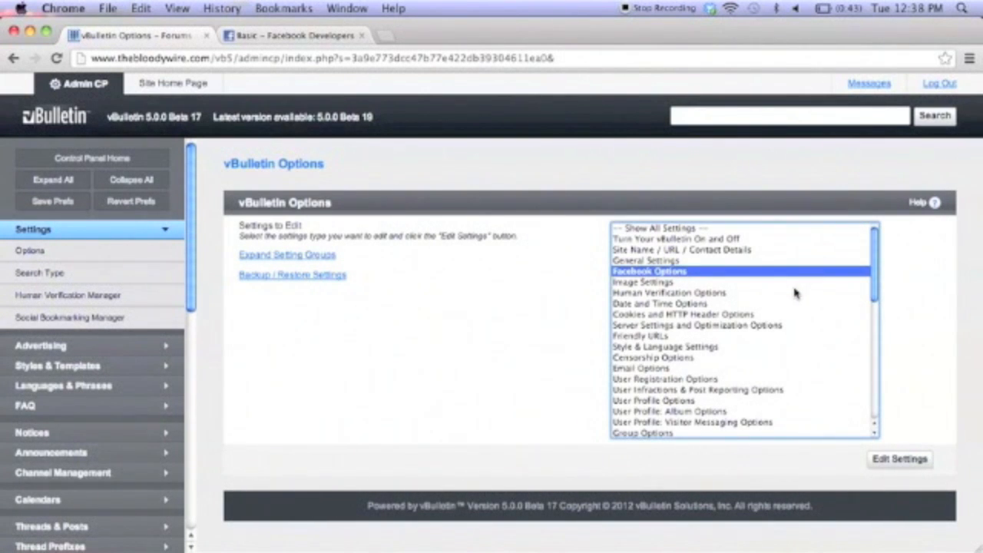
click(900, 459)
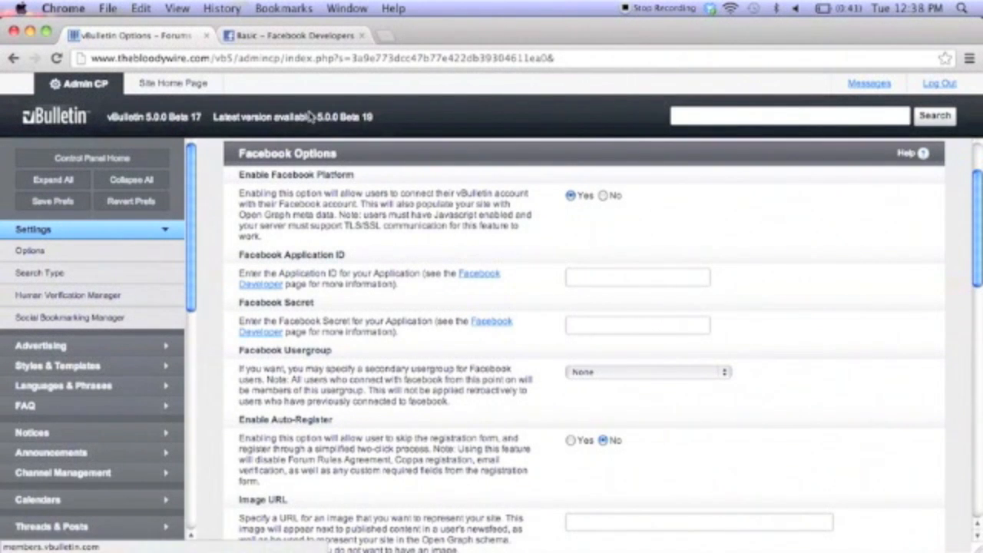
click(294, 35)
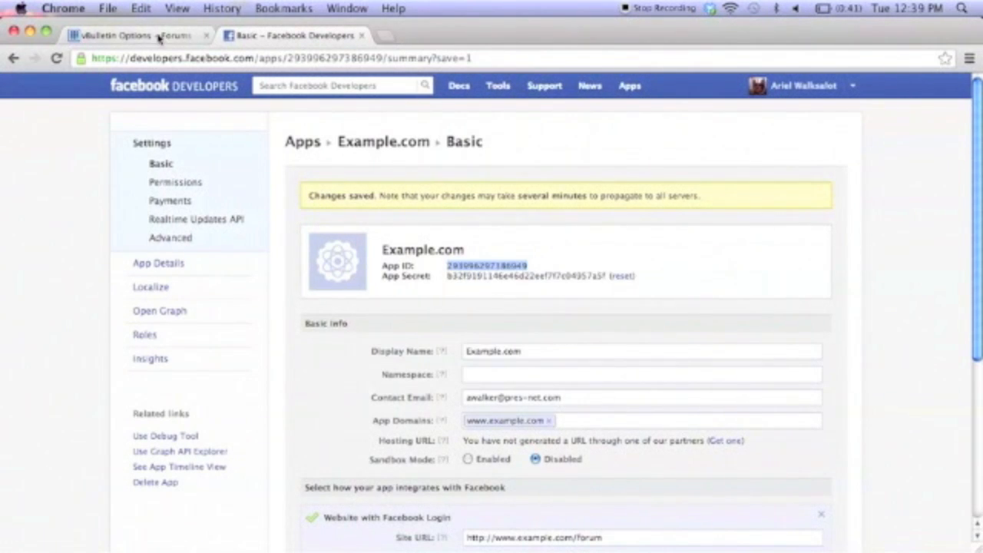
right_click(572, 278)
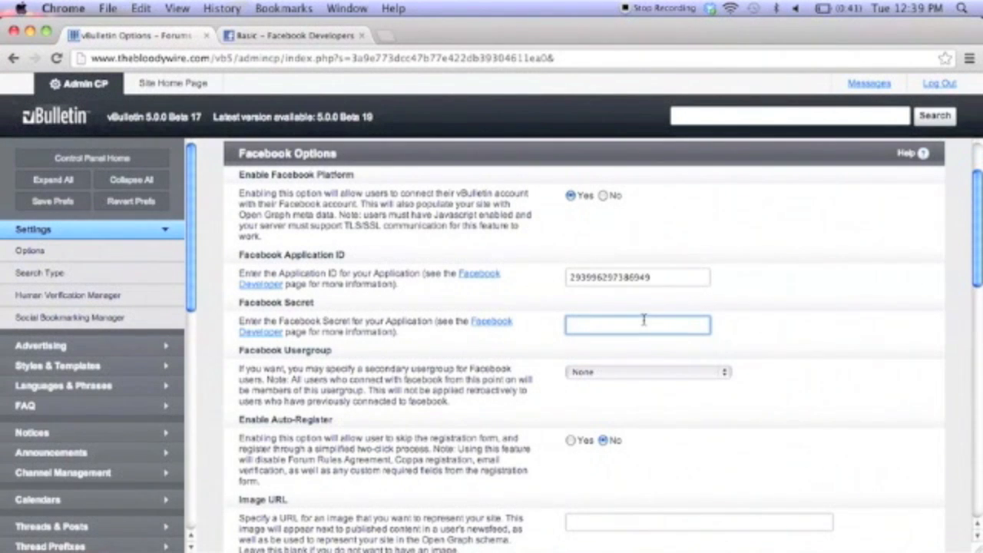
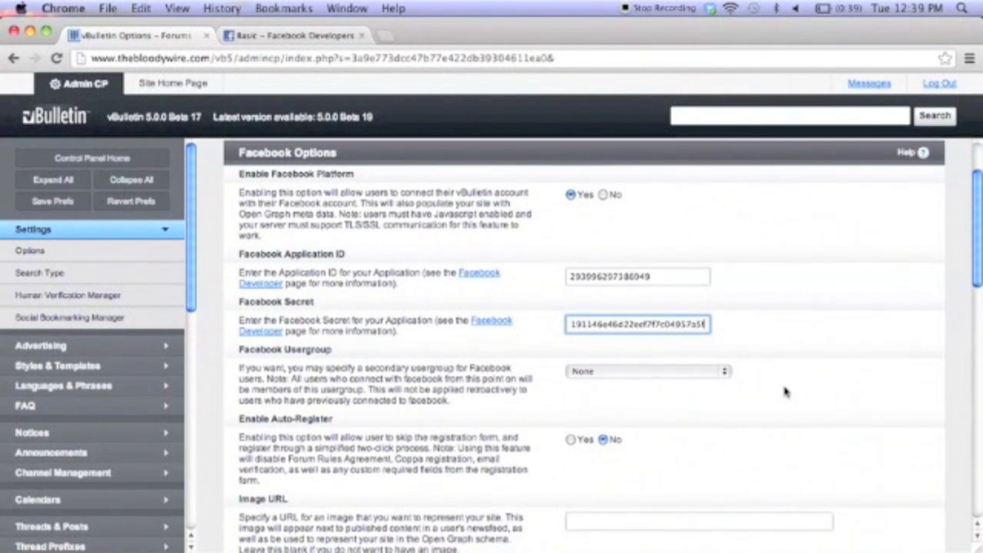
scroll(down, 3)
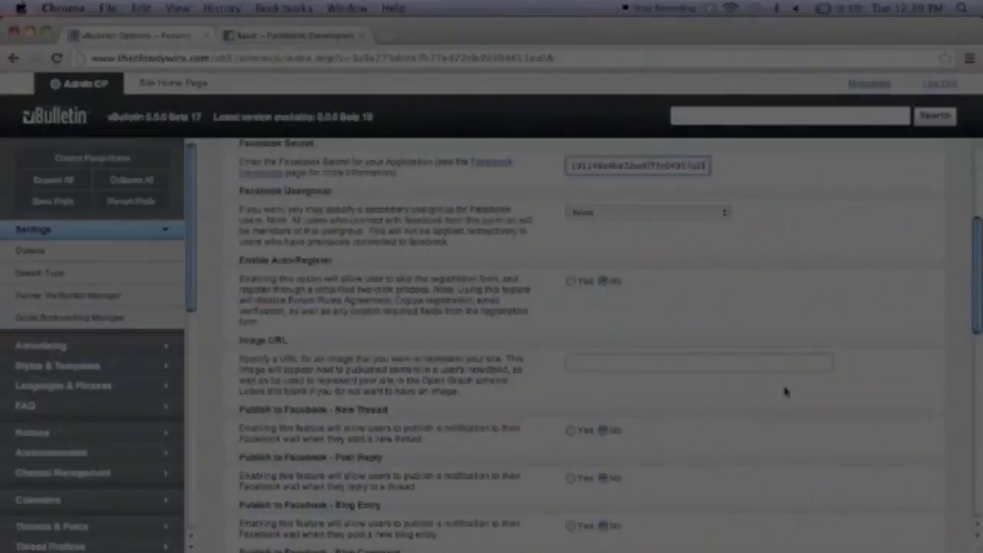
Set Publish to Facebook for New Article and Article Comment to Yes
scroll(down, 3)
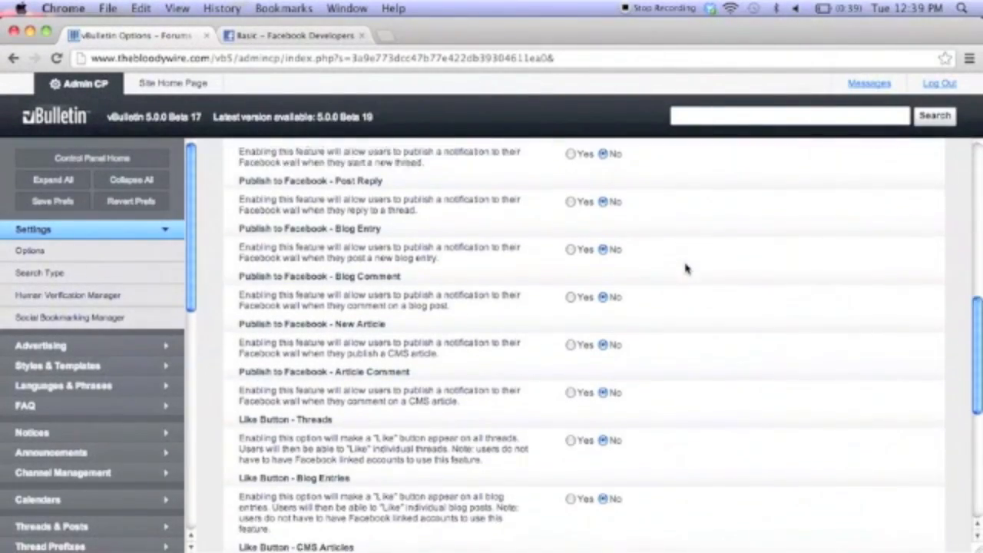
scroll(down, 3)
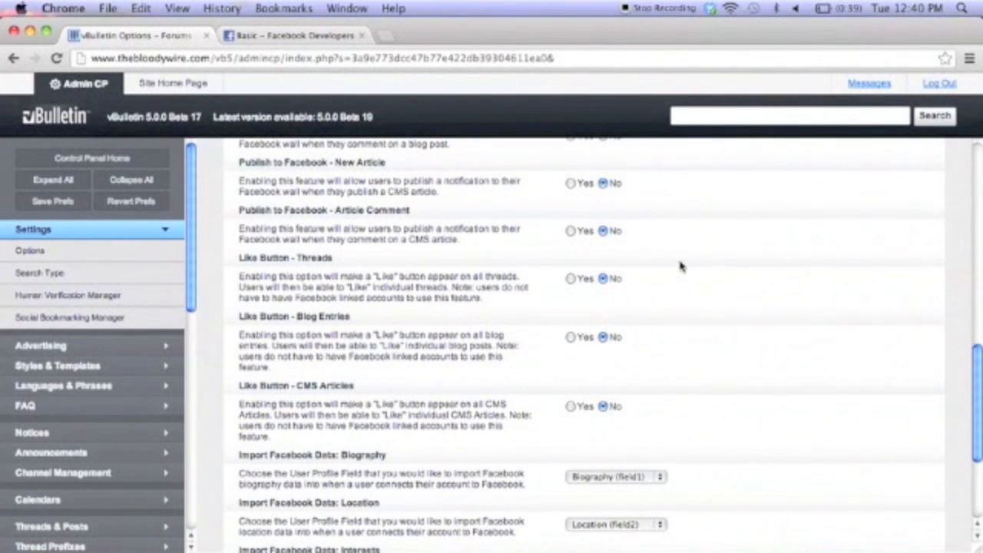
mouse_move(576, 197)
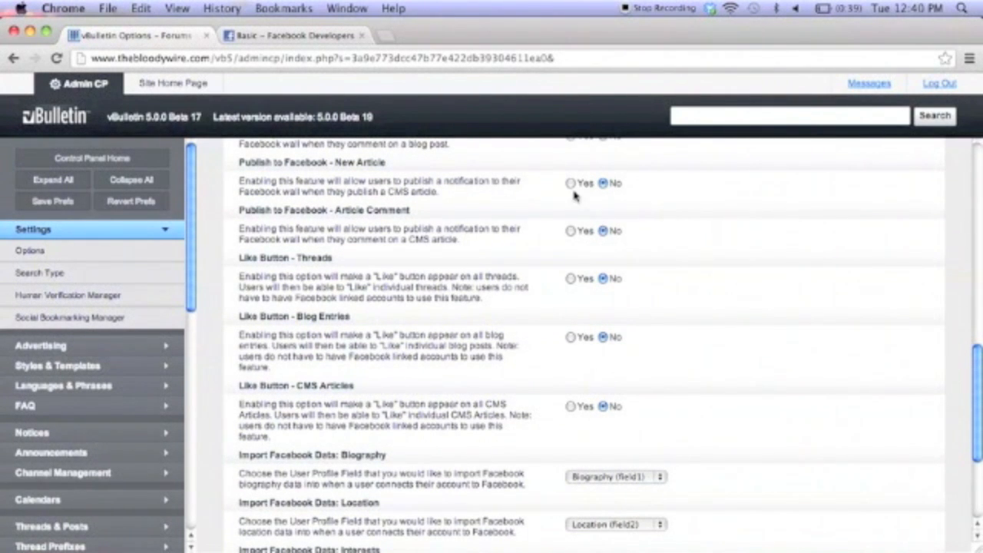
click(570, 183)
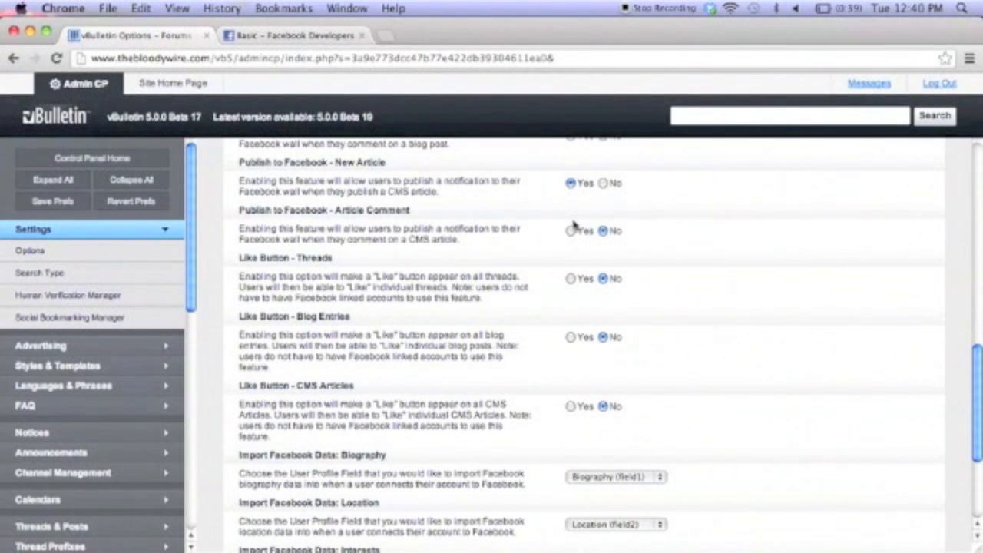
click(570, 231)
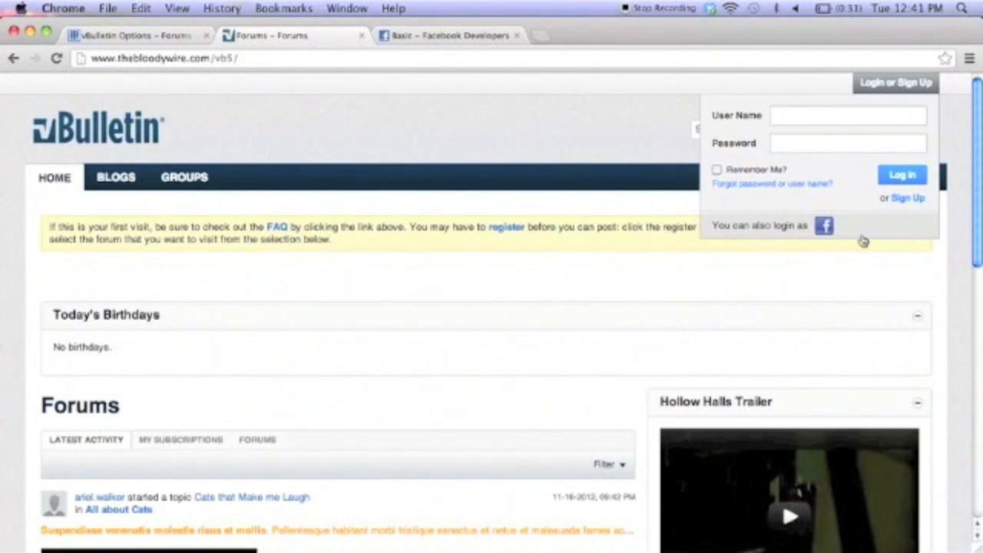
mouse_move(718, 230)
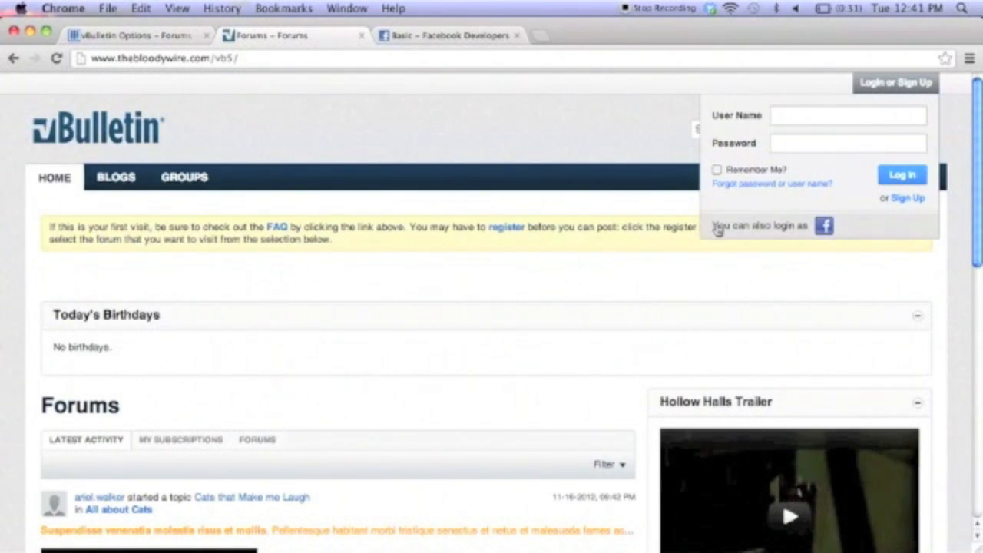